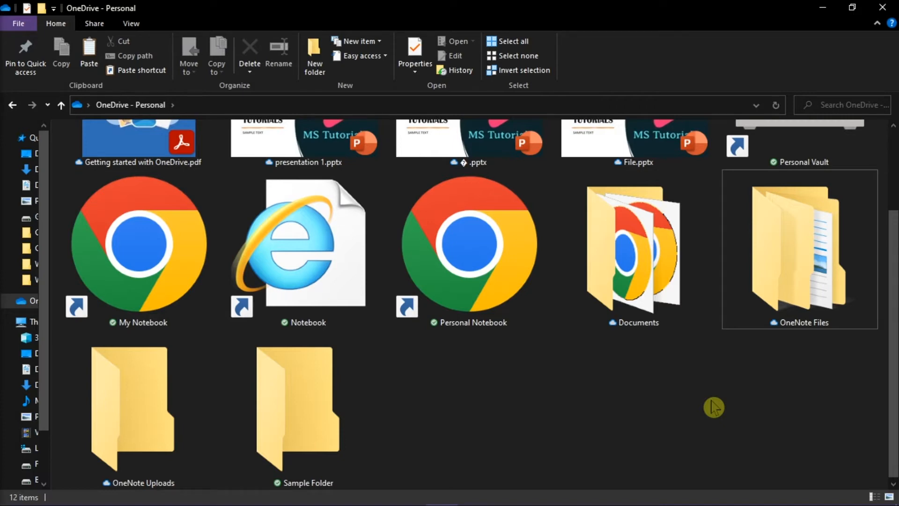
mouse_move(586, 367)
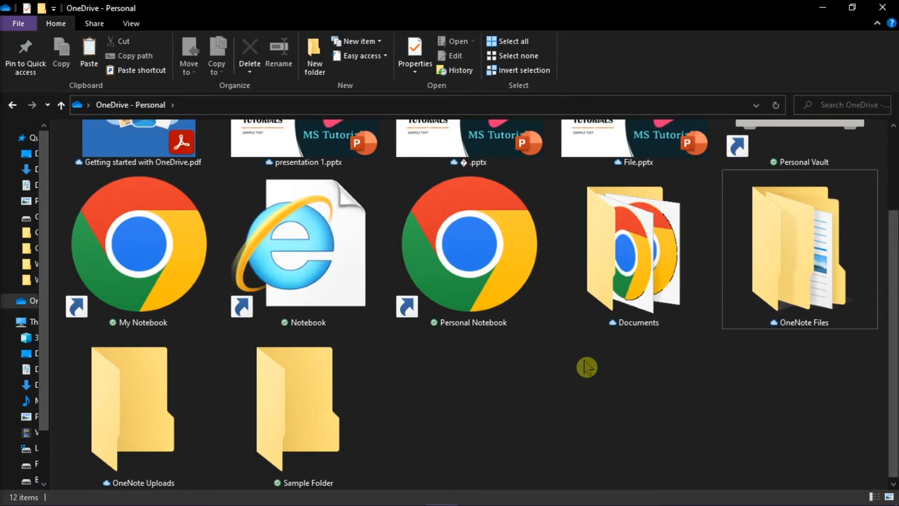
Set the My Notebook shortcut to 'Always keep on this device' from its right-click menu
right_click(139, 246)
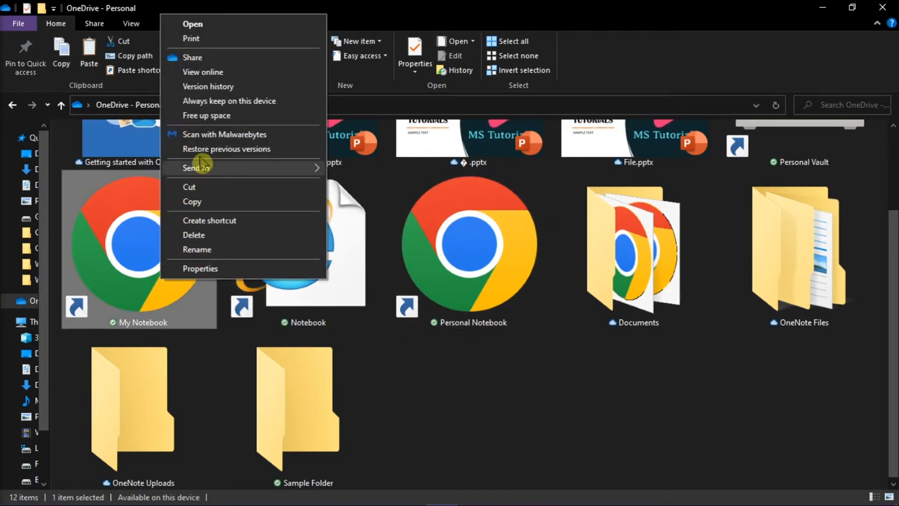
mouse_move(244, 108)
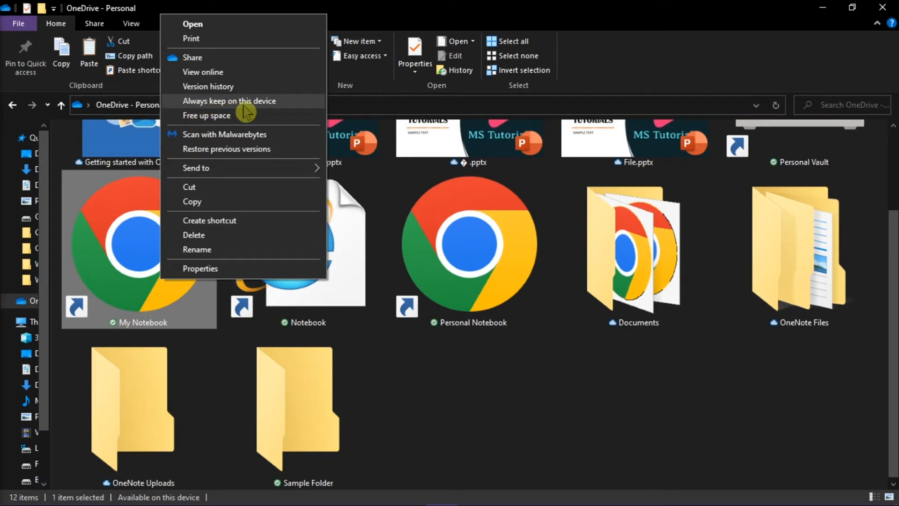
click(228, 101)
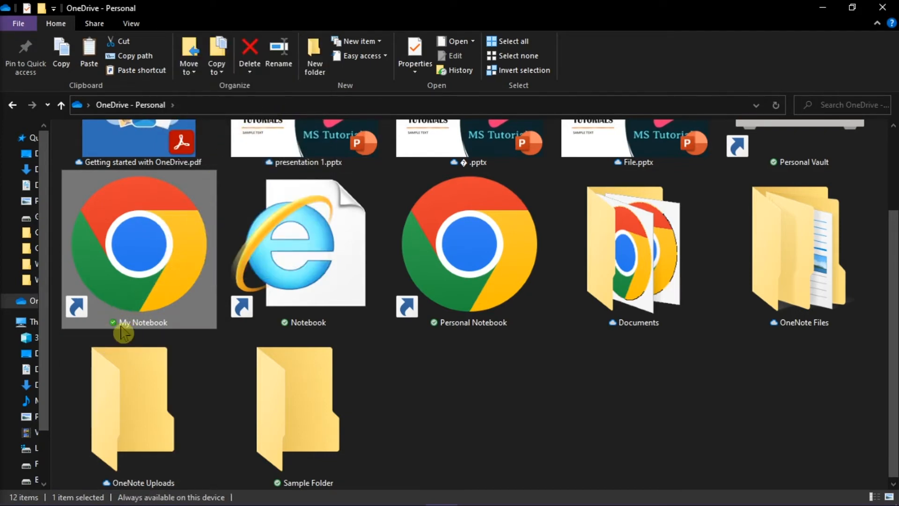
mouse_move(124, 333)
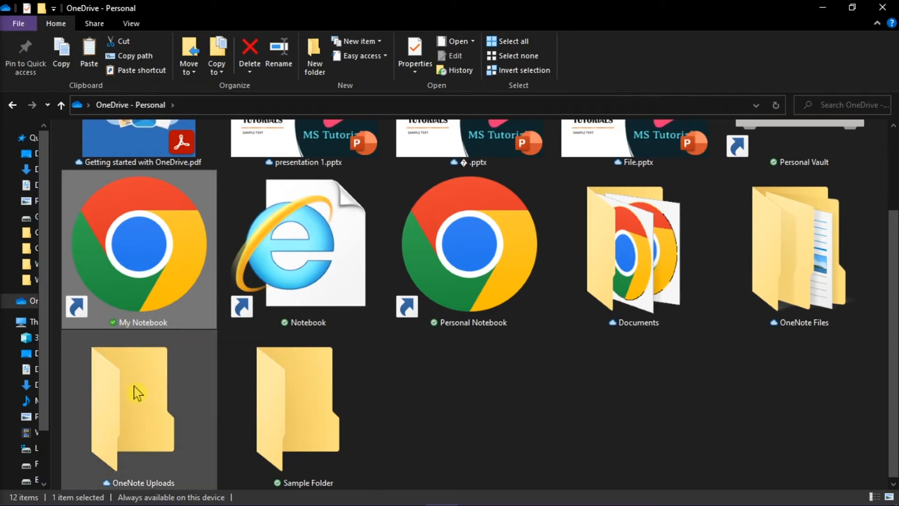
click(137, 402)
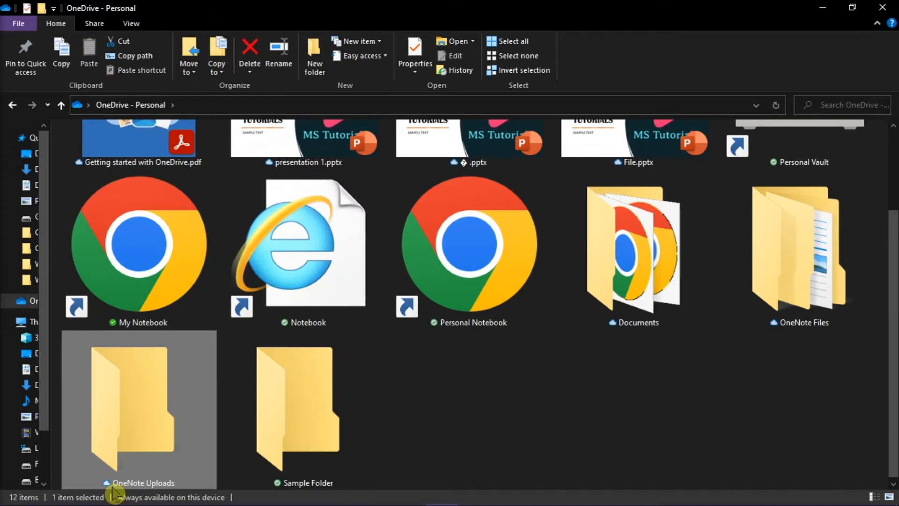
Set the Notebook shortcut to 'Always keep on this device', then clear the selection
right_click(303, 247)
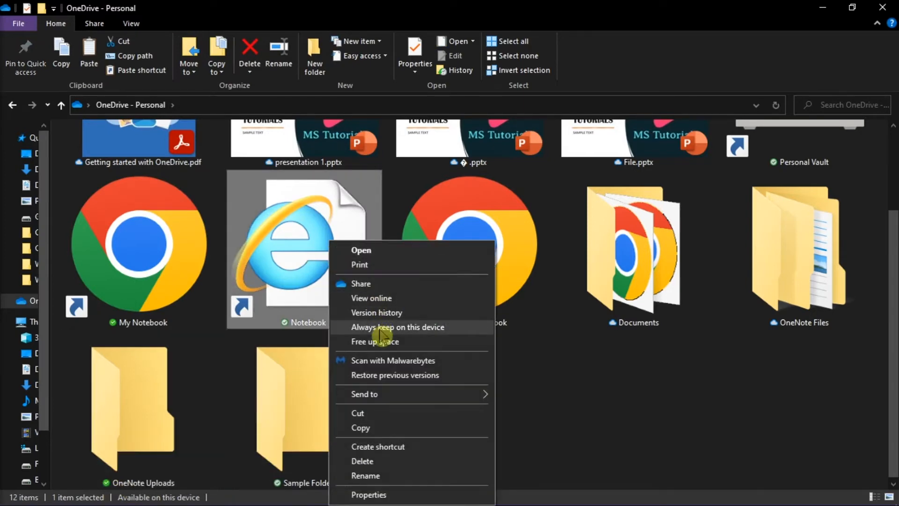
click(396, 327)
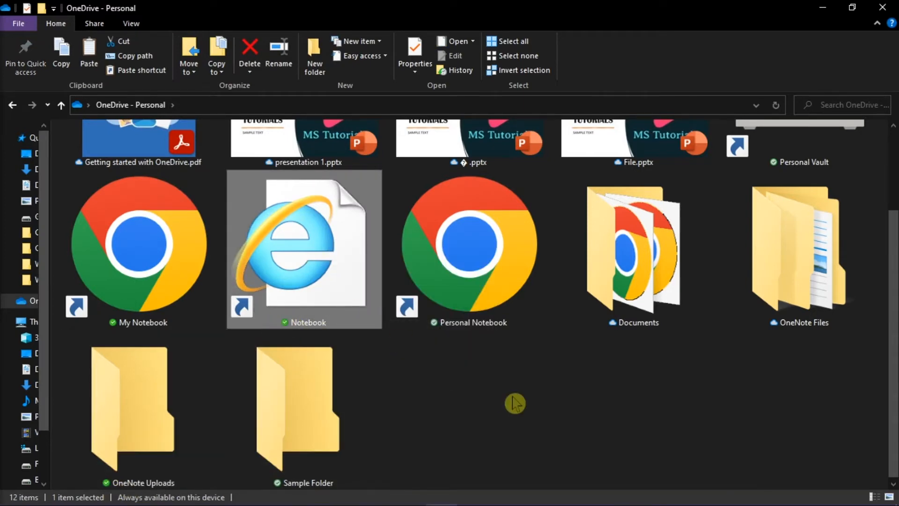
click(514, 402)
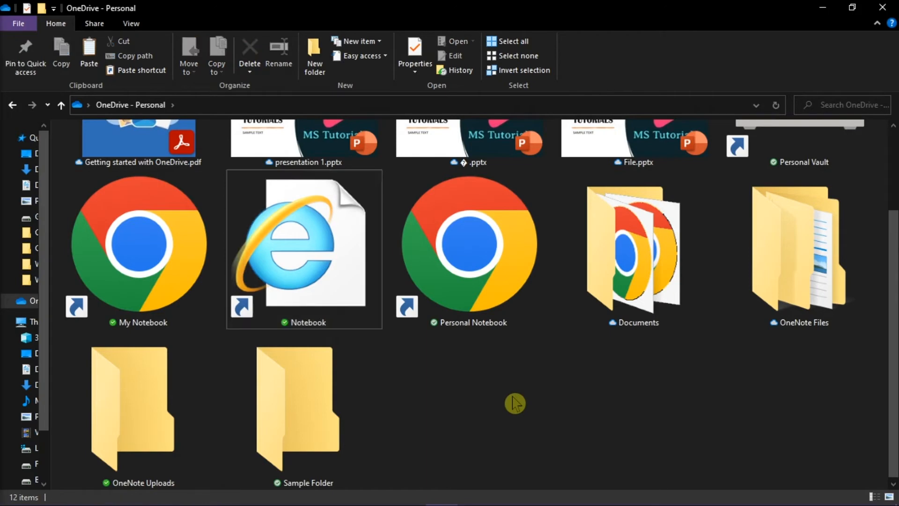
mouse_move(483, 402)
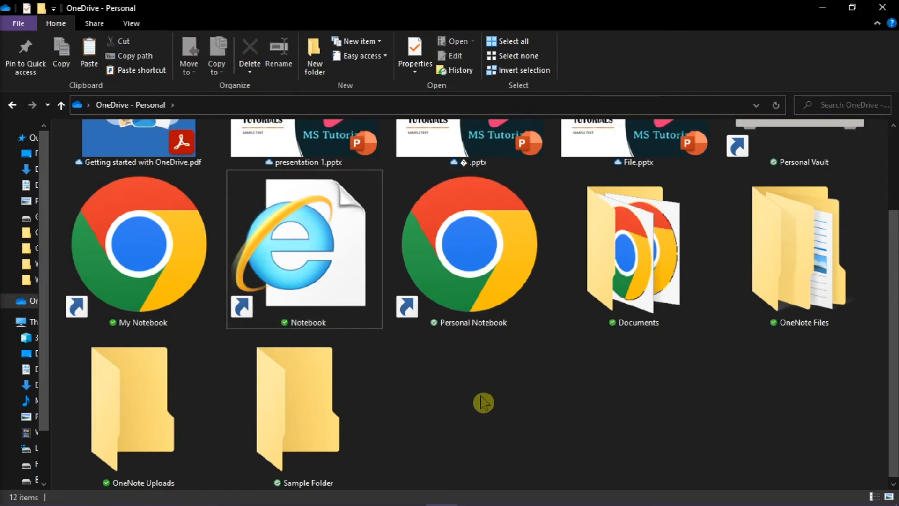
Free up space on the Documents folder so it becomes online-only
right_click(633, 254)
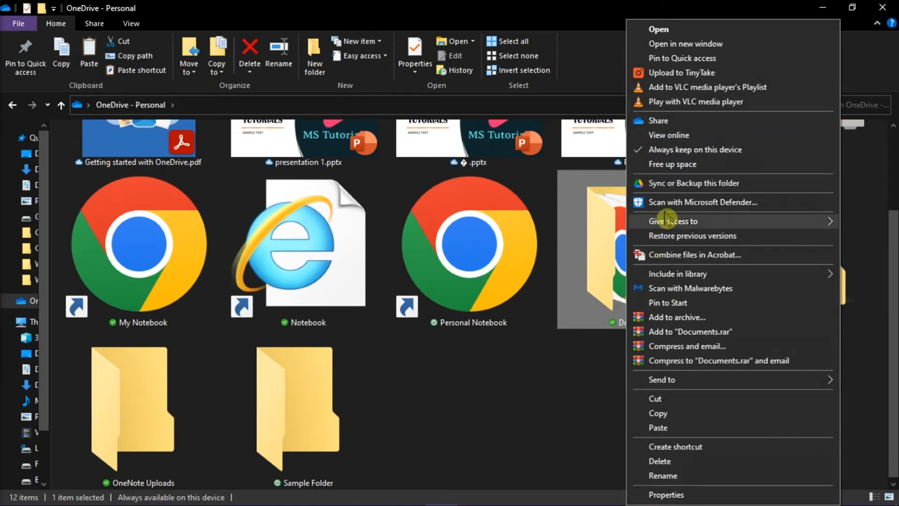
mouse_move(672, 170)
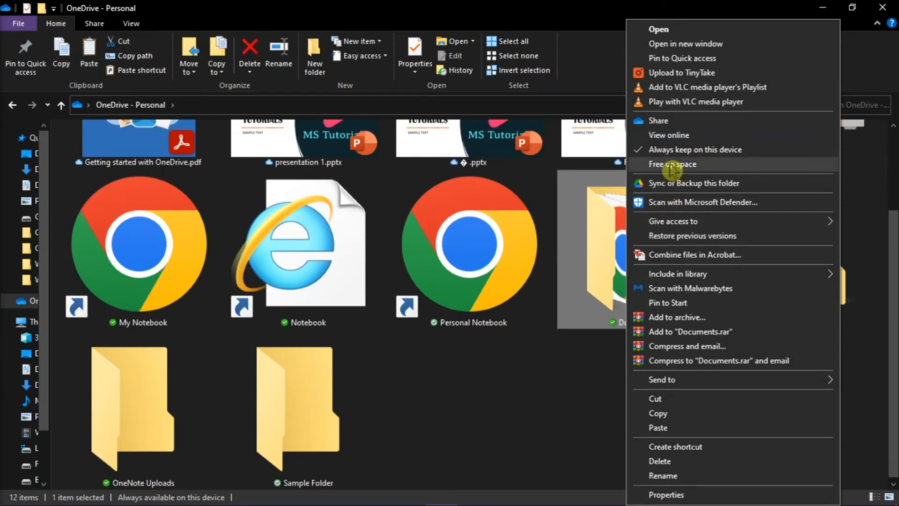
click(672, 163)
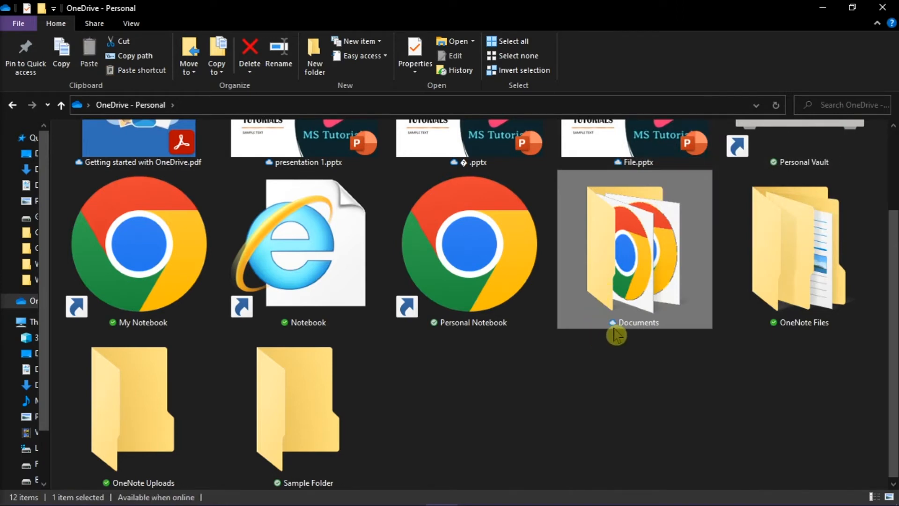
mouse_move(613, 339)
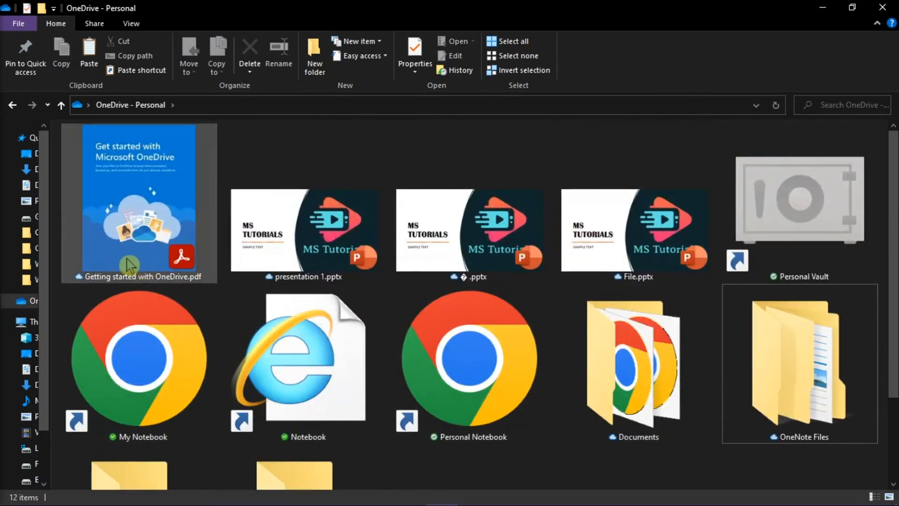
Download Getting started with OneDrive.pdf by opening it, making it locally available
click(138, 200)
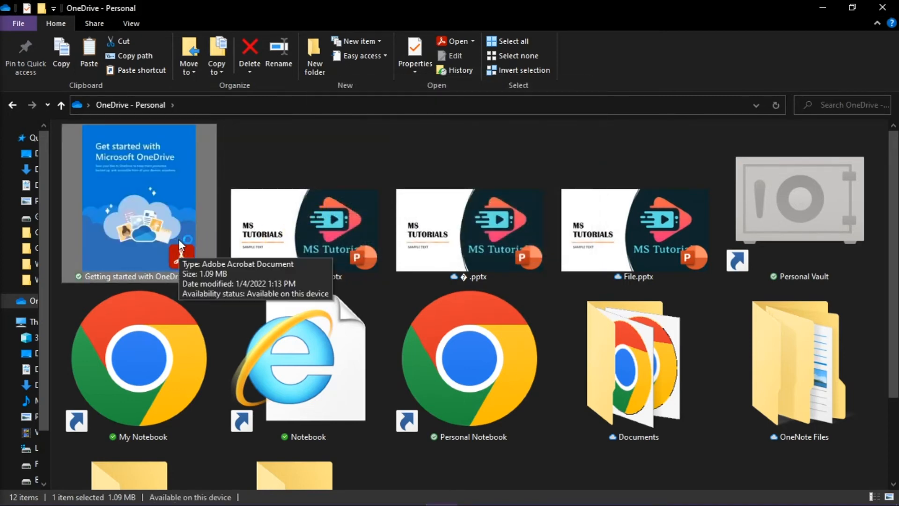
double_click(138, 200)
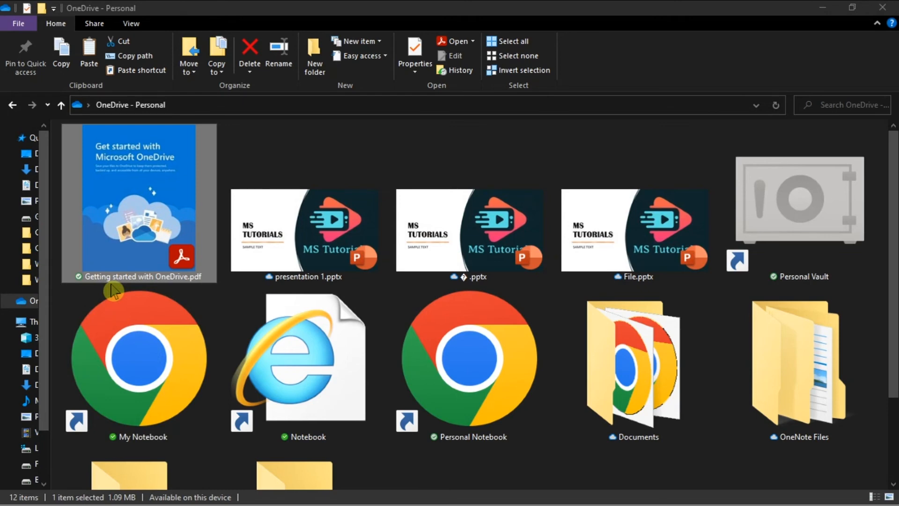
mouse_move(89, 288)
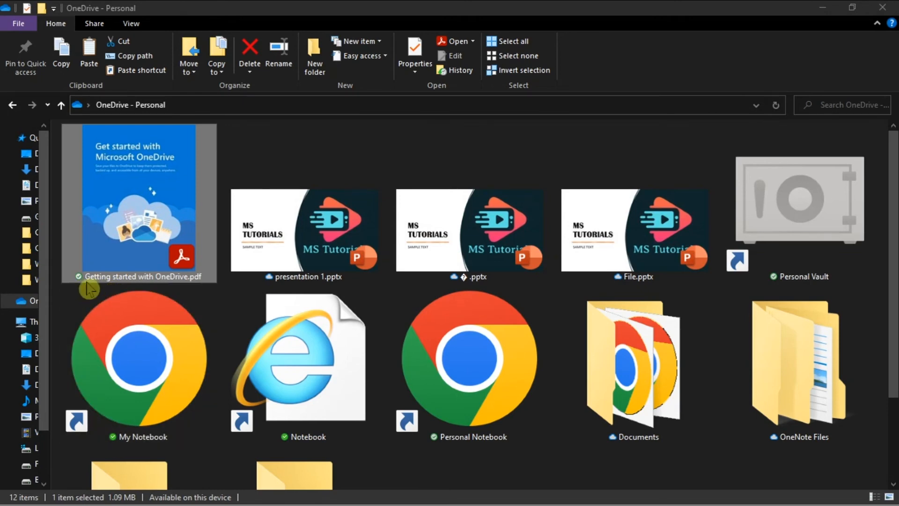
mouse_move(84, 290)
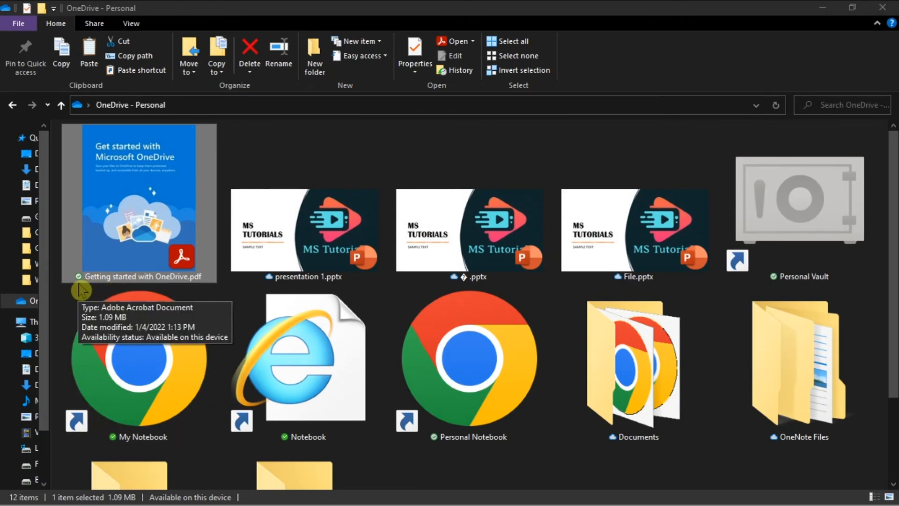